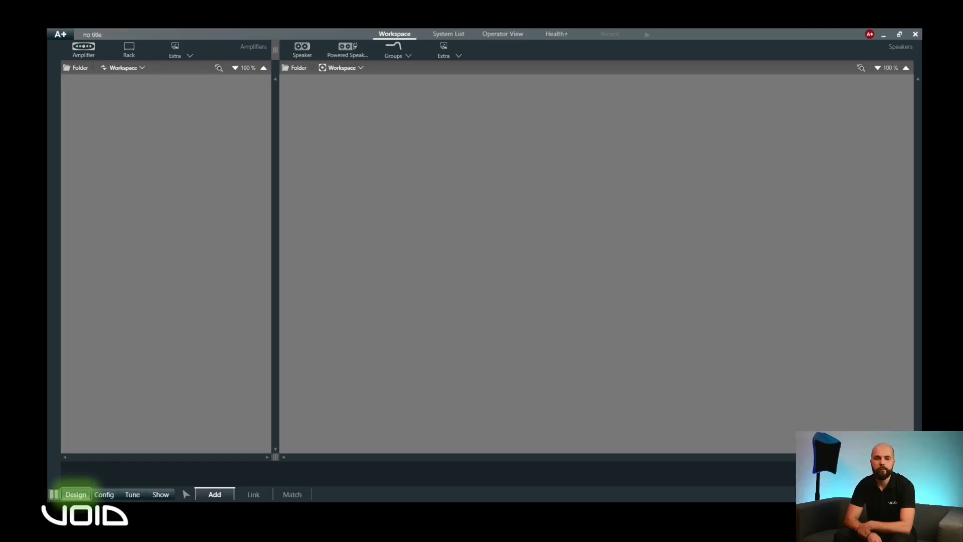
- Add one Void Acoustics Bias Q5 amplifier from the catalogue to the design workspace
{"action": "left_click", "coordinate": [215, 493]}
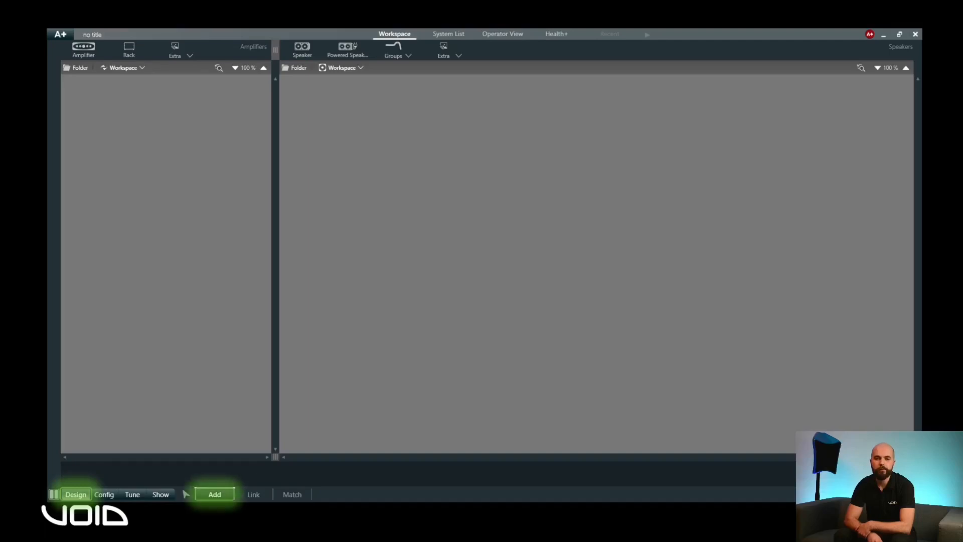
{"action": "left_click", "coordinate": [84, 50]}
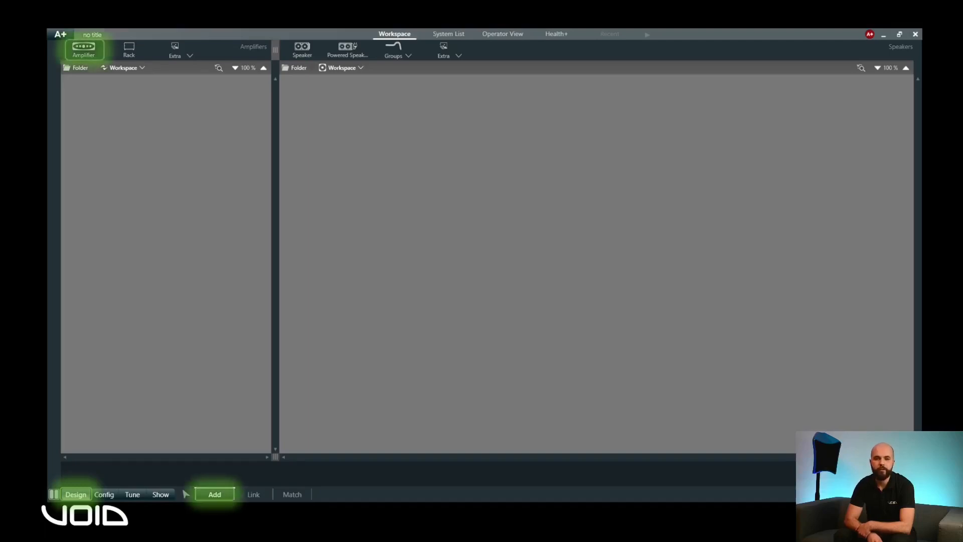
{"action": "left_click", "coordinate": [214, 493]}
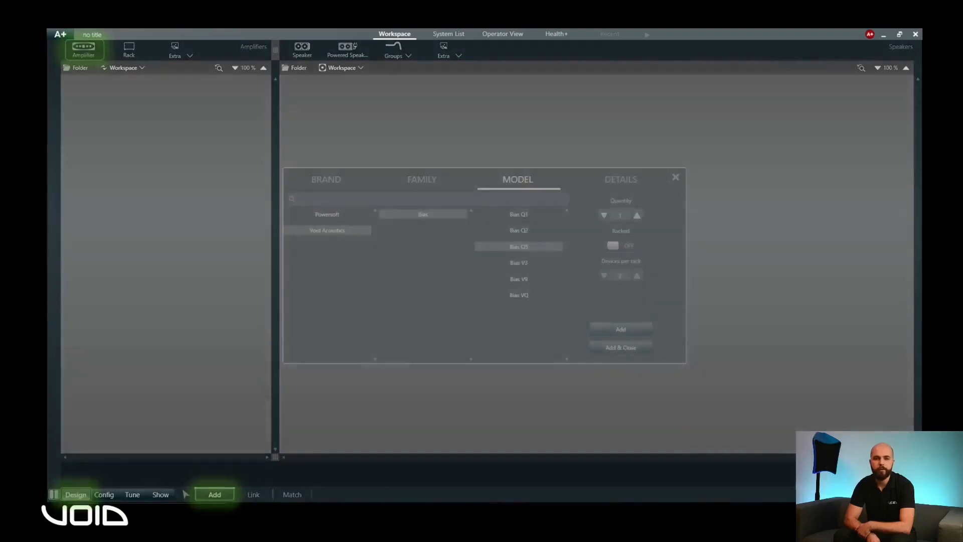
{"action": "left_click", "coordinate": [327, 229]}
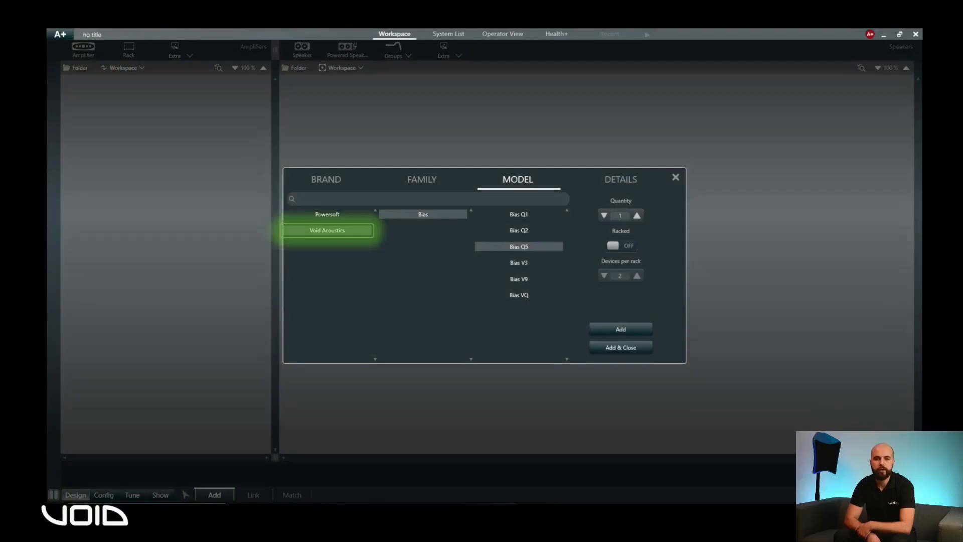
{"action": "left_click", "coordinate": [422, 214]}
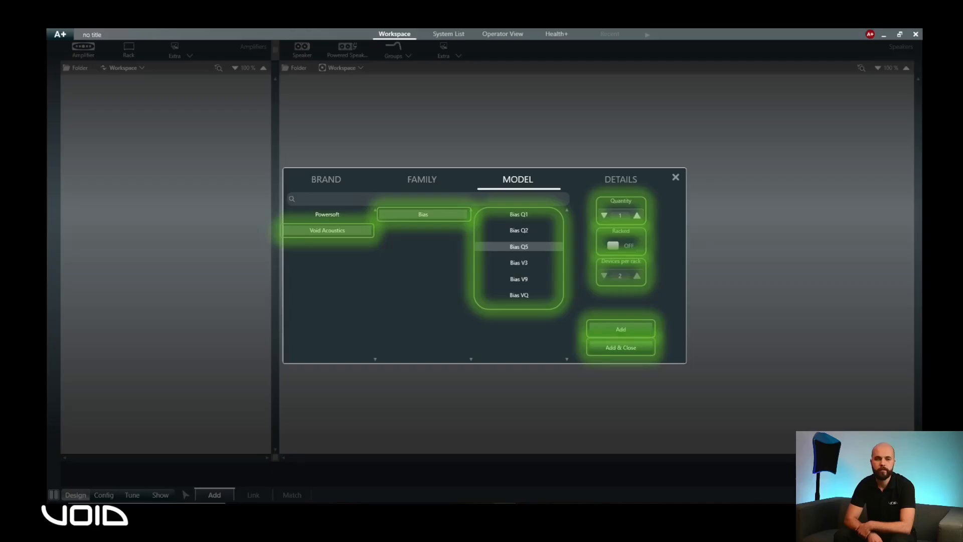
{"action": "left_click", "coordinate": [620, 329]}
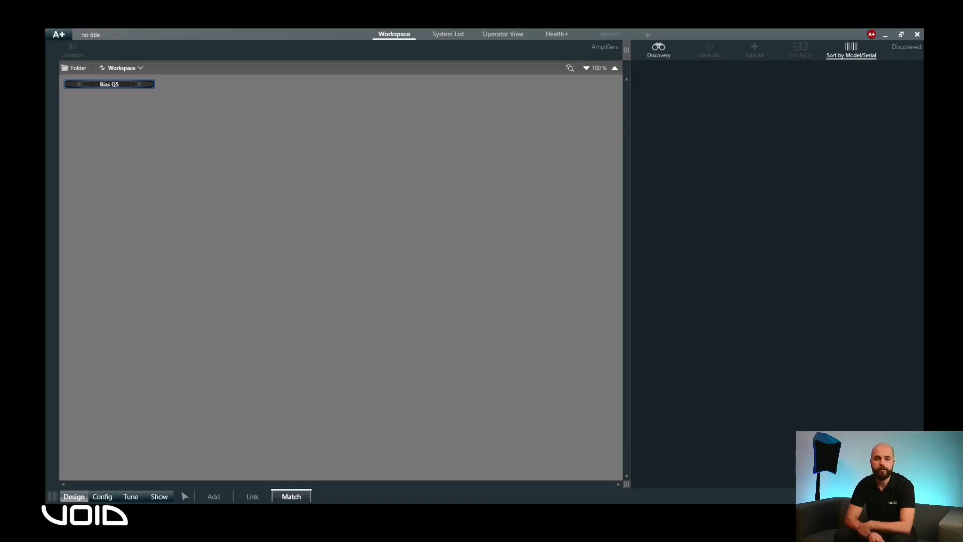
{"action": "left_click", "coordinate": [290, 497]}
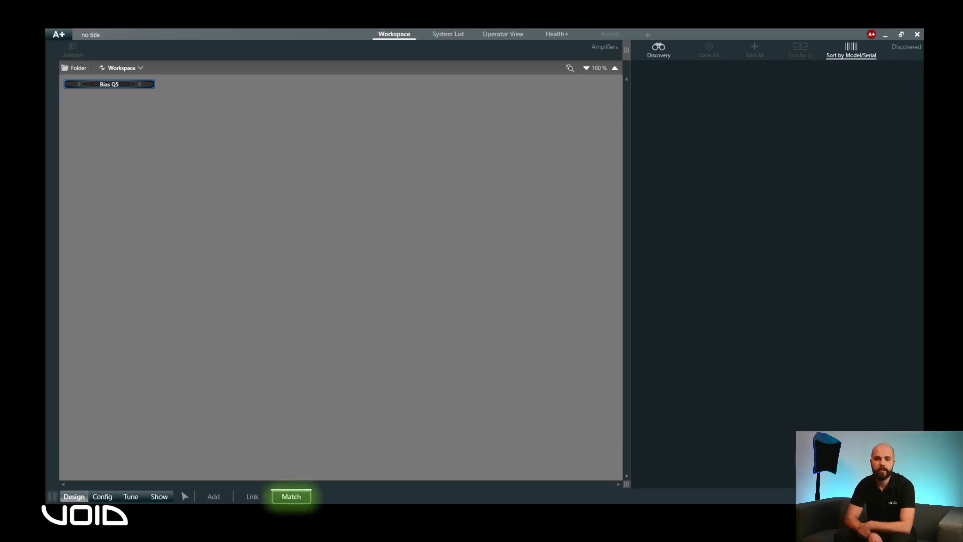
{"action": "left_click", "coordinate": [658, 50]}
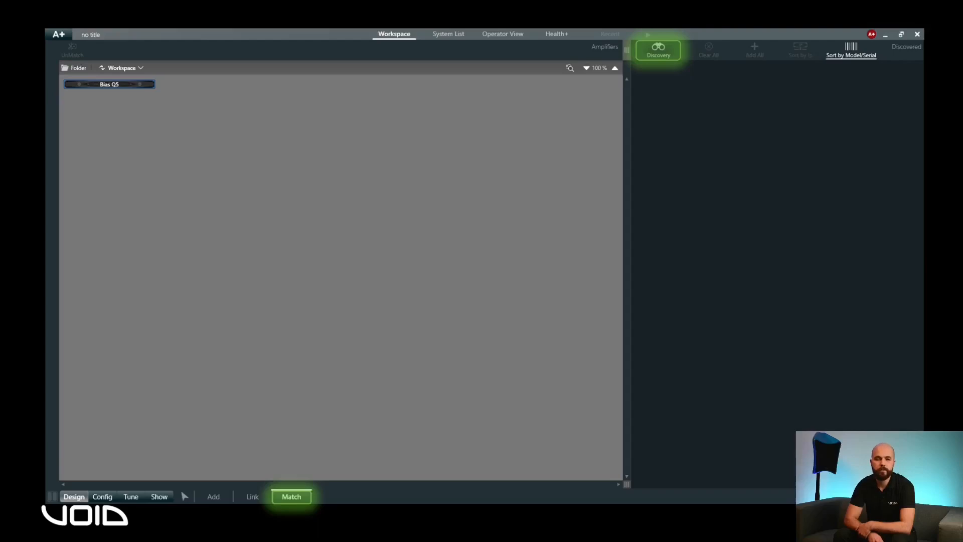
{"action": "left_click", "coordinate": [658, 49]}
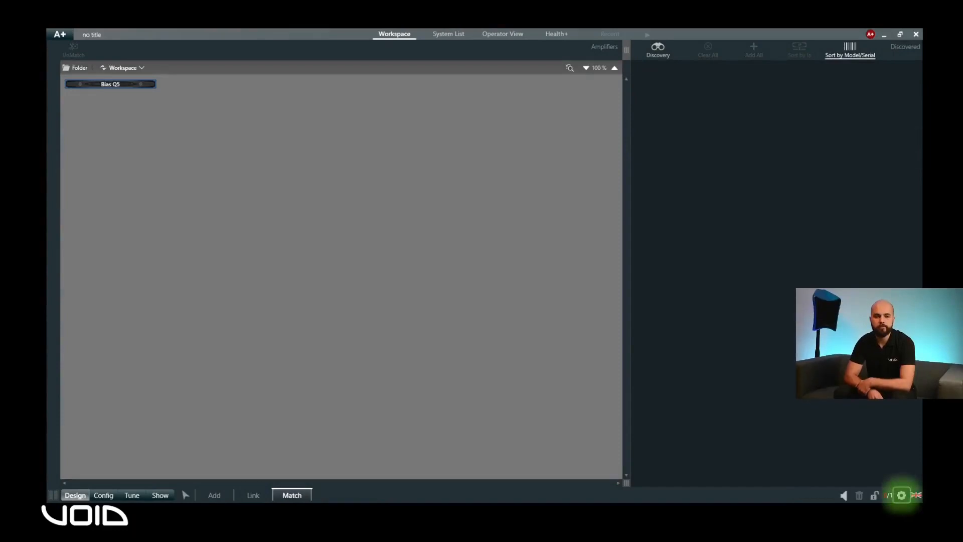
{"action": "left_click", "coordinate": [900, 495]}
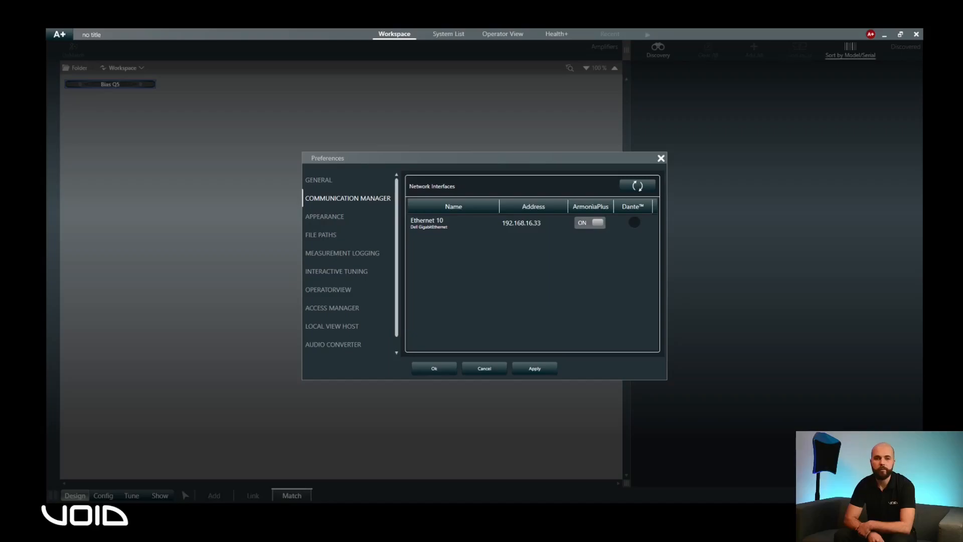
- Refresh the Communication Manager interfaces and enable ArmoniaPlus on Ethernet 6
{"action": "left_click", "coordinate": [637, 186]}
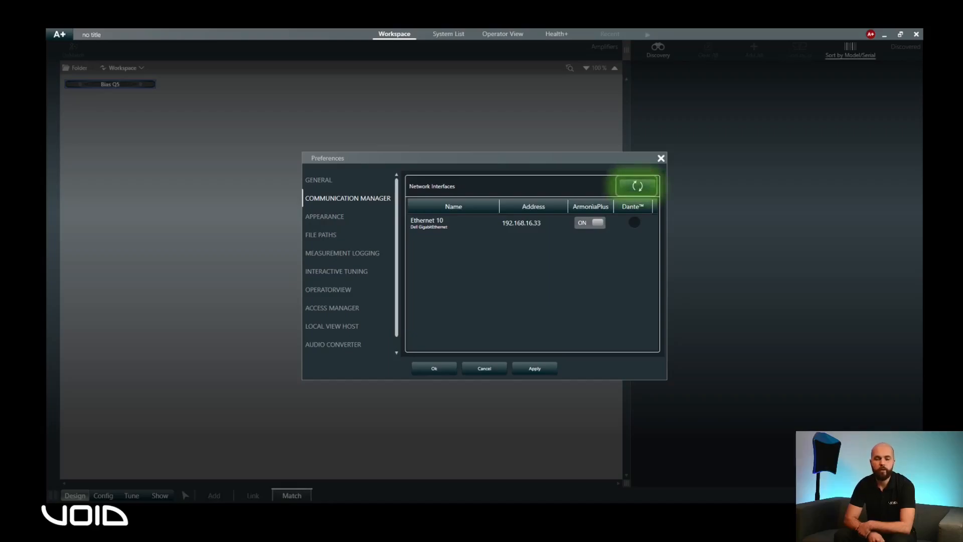
{"action": "left_click", "coordinate": [637, 186]}
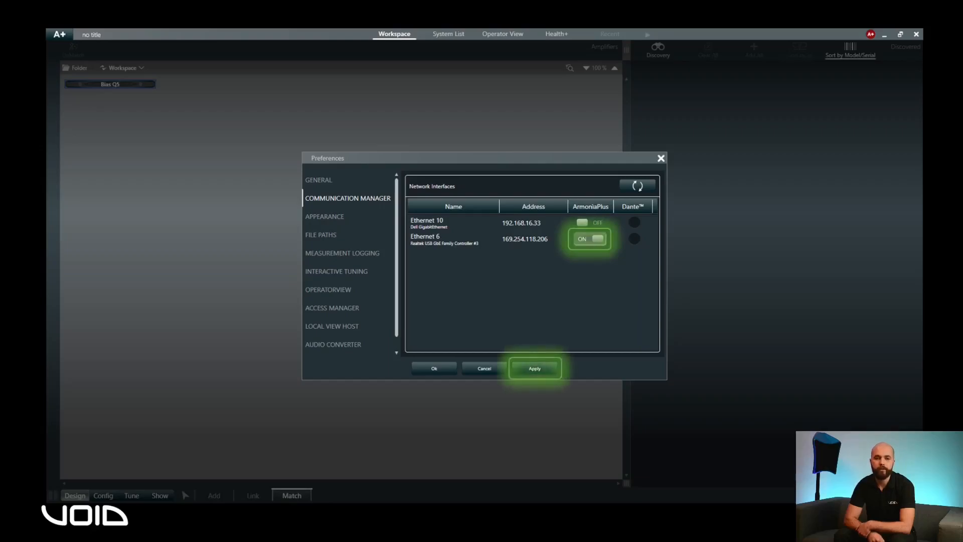
{"action": "left_click", "coordinate": [535, 368]}
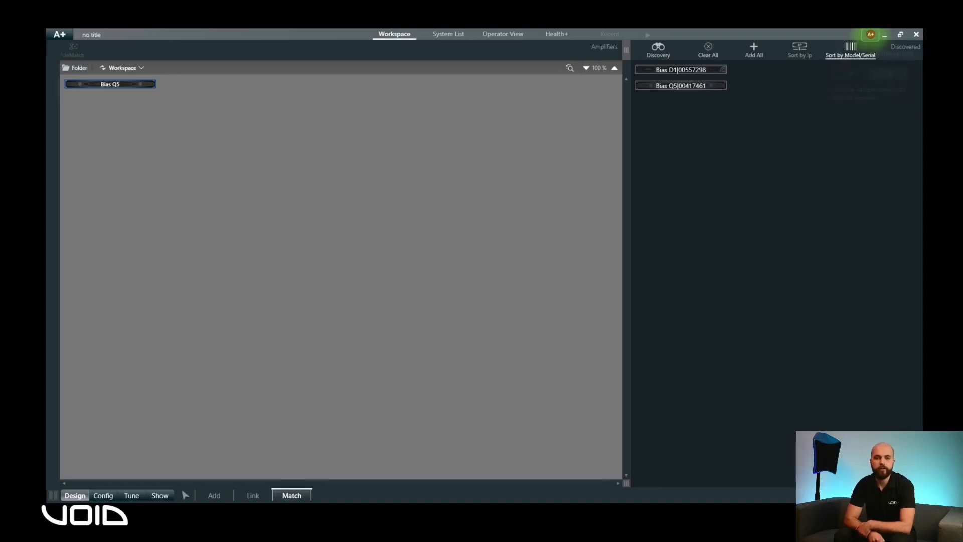
- Switch amplifier synchronisation On and drag the discovered Bias Q5 onto the offline Bias Q5
{"action": "left_click", "coordinate": [852, 46]}
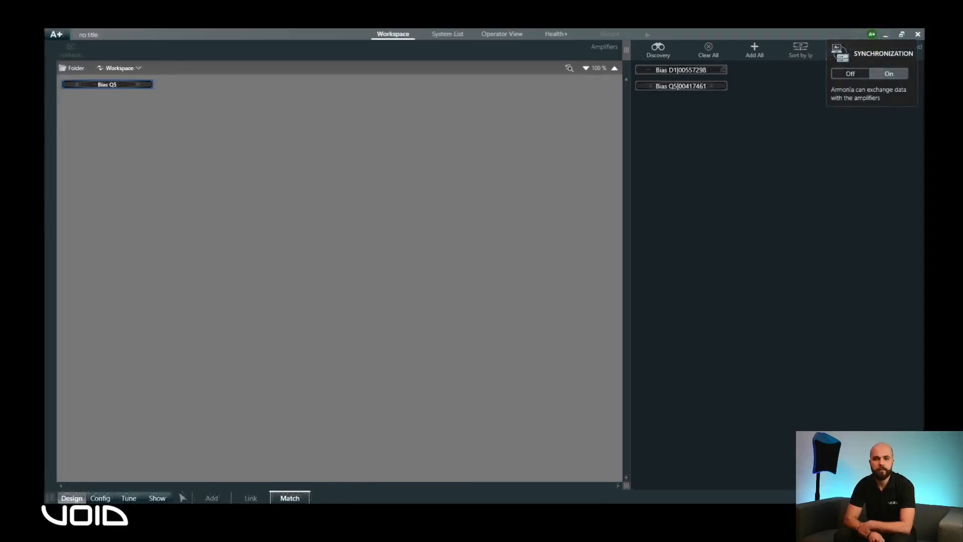
{"action": "left_click", "coordinate": [887, 73]}
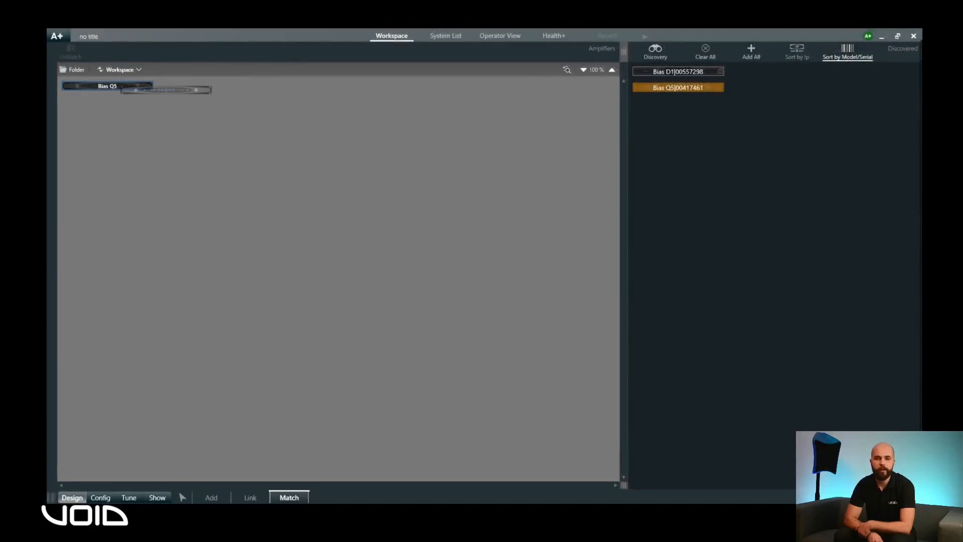
{"action": "left_click", "coordinate": [135, 88]}
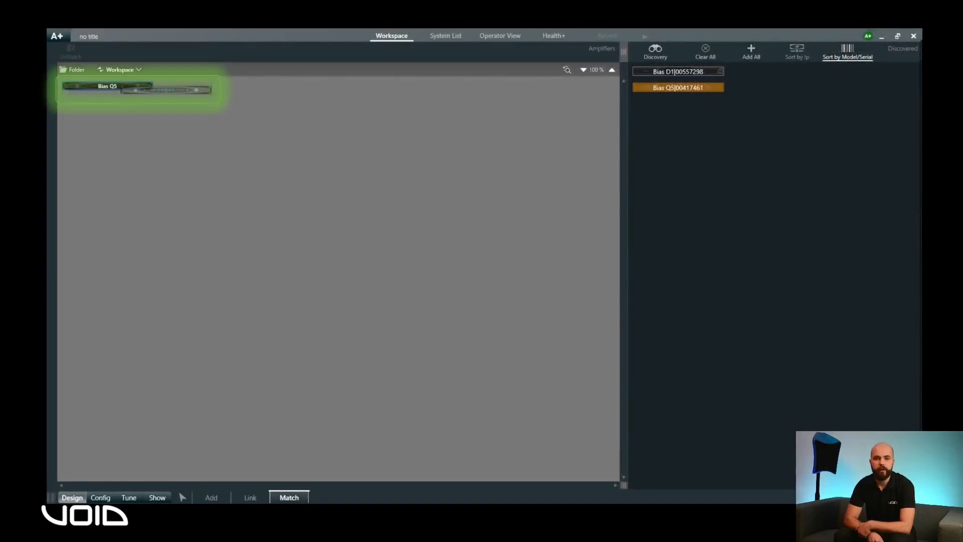